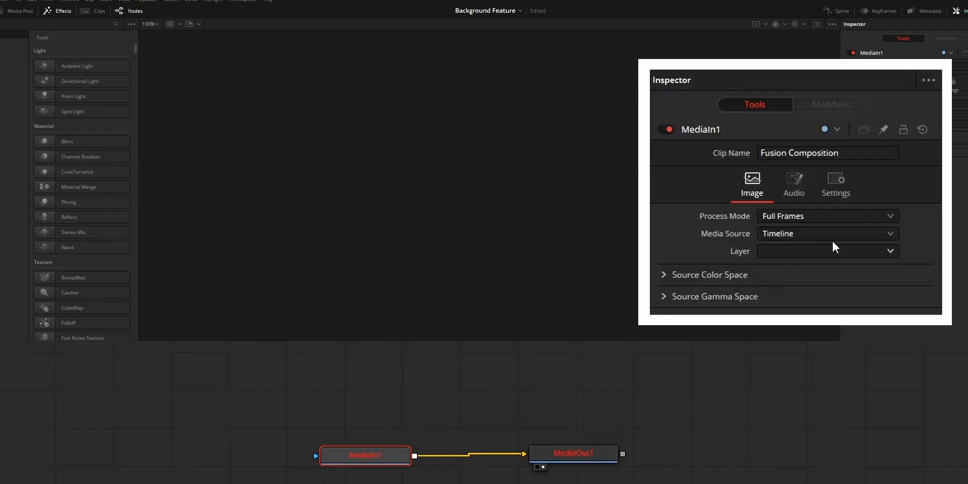
Set MediaIn1's Media Source dropdown to Background in the Inspector.
click(826, 233)
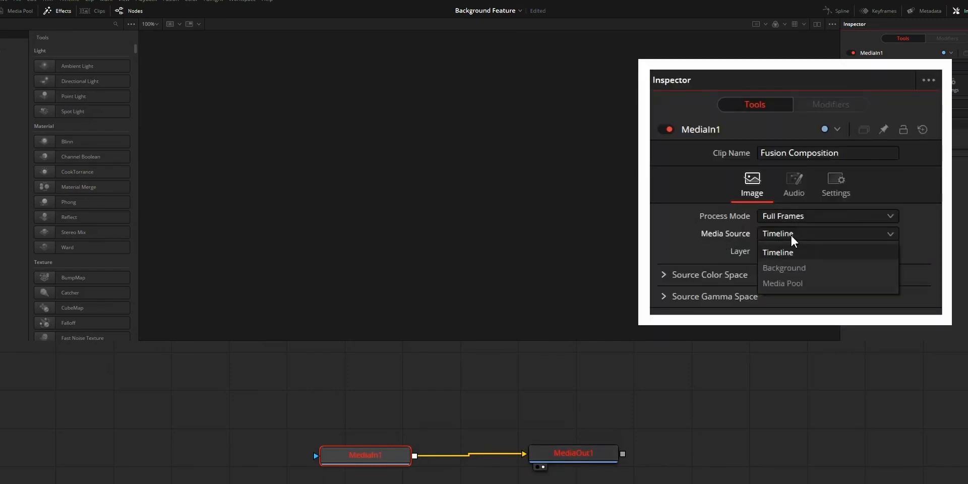
click(785, 268)
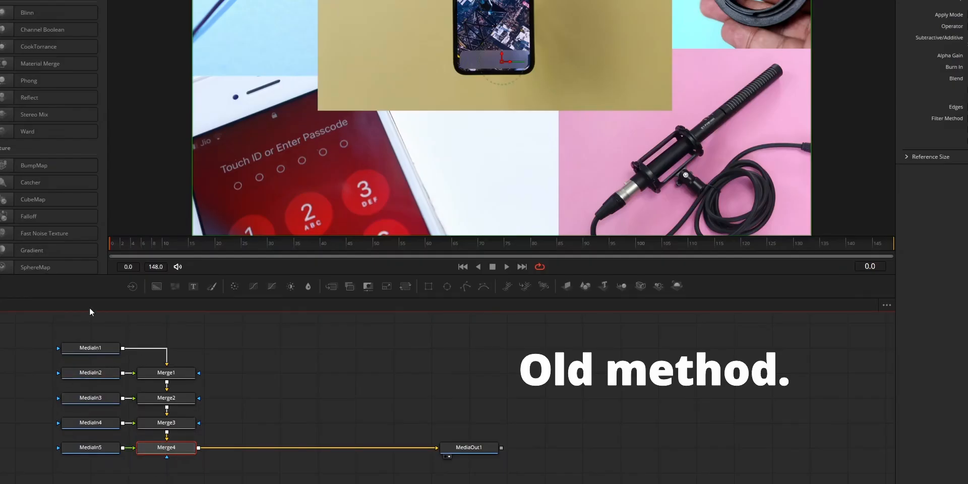
mouse_move(486, 343)
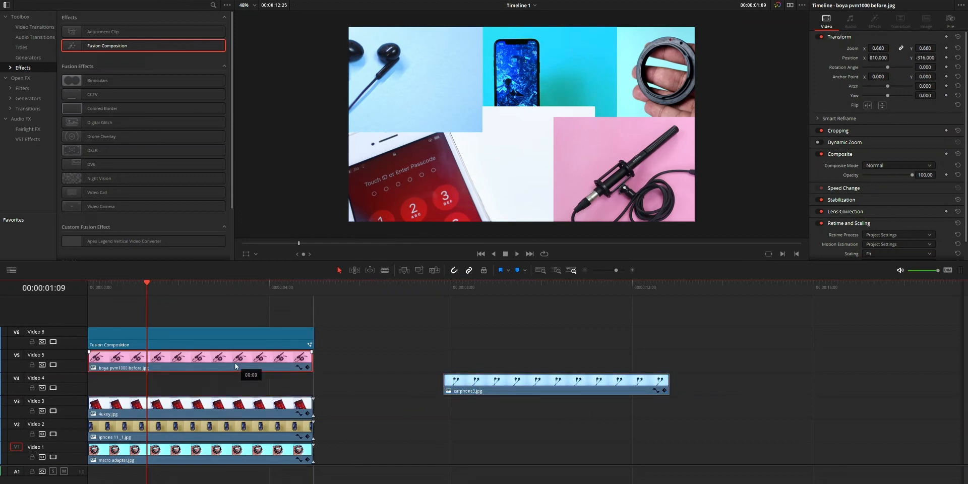
Move the earphone photo clip into the track stack at the timeline start.
drag(197, 360, 198, 383)
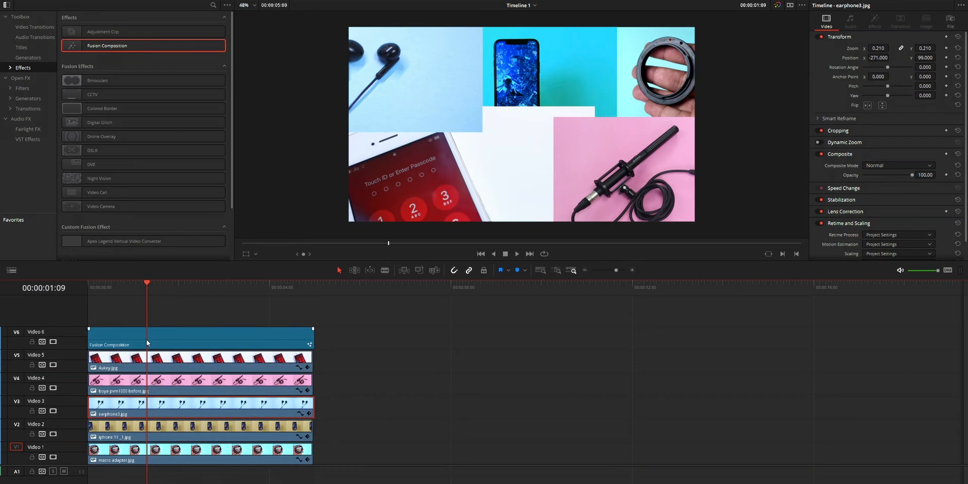
click(198, 337)
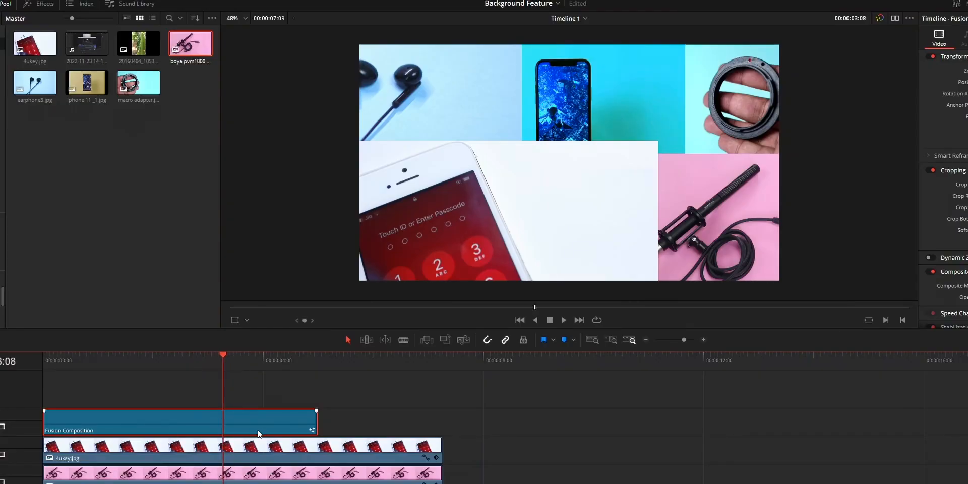
Drag the Fusion Composition clip's end to match the photo clips, then scrub to verify.
click(287, 360)
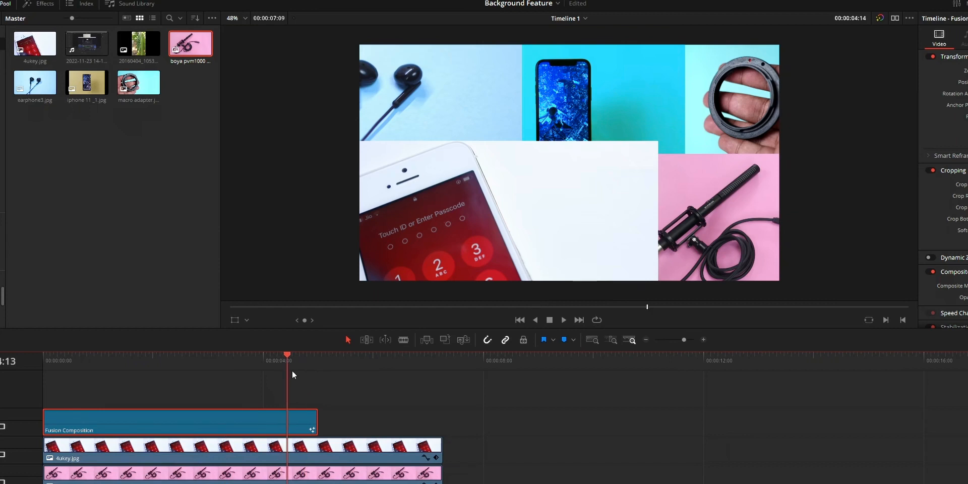
drag(316, 423, 472, 427)
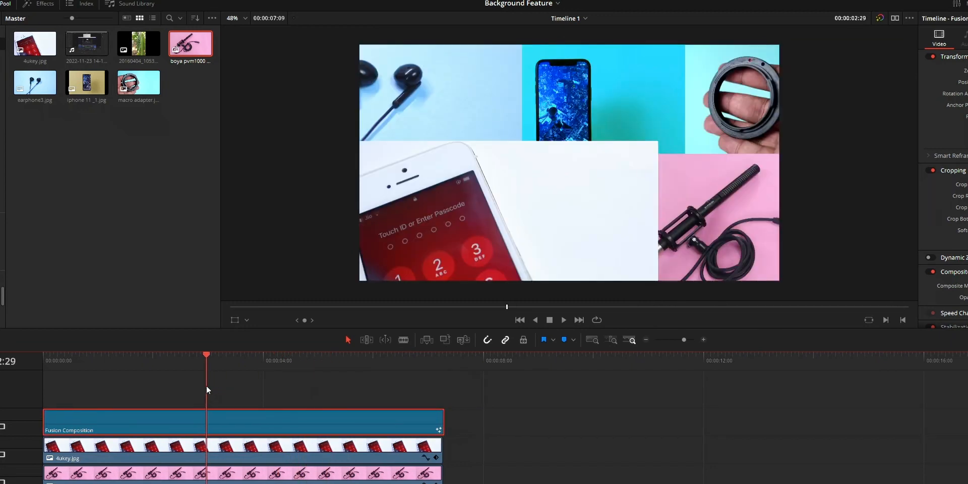
click(352, 355)
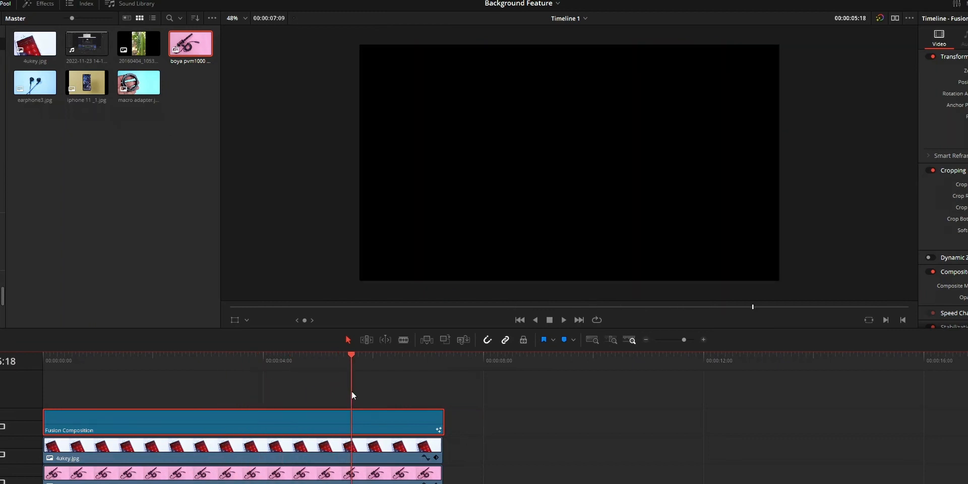
click(231, 355)
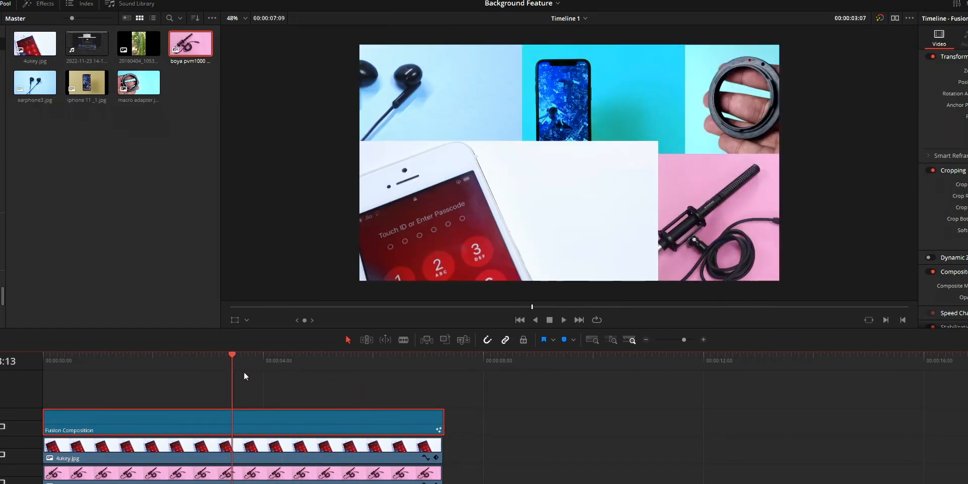